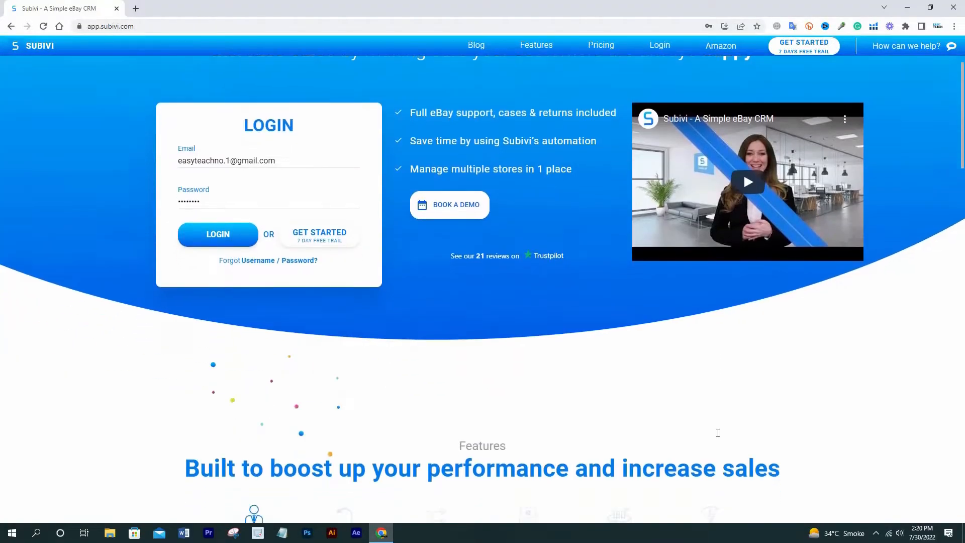
Browse the landing page feature descriptions for Automatic Messages and Quick Replies
scroll("down", 3)
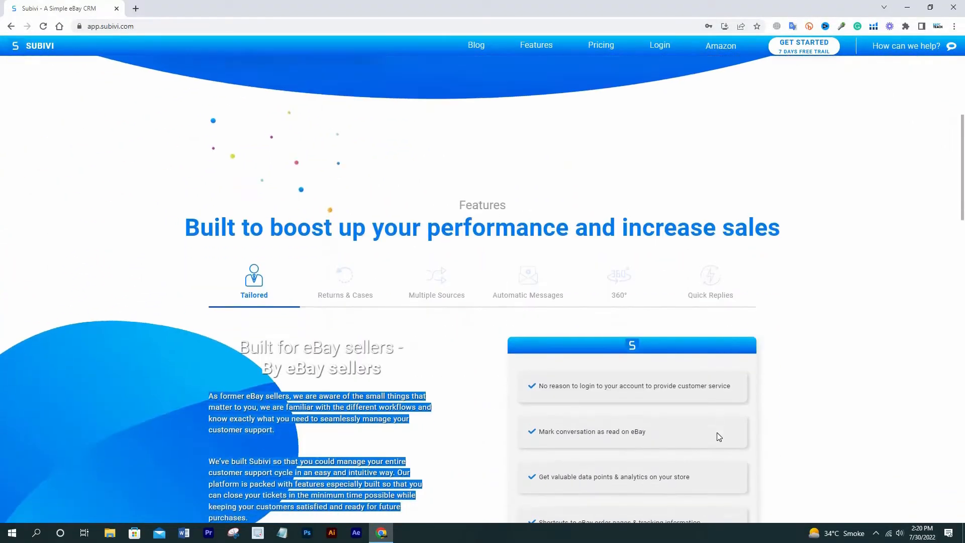
scroll("down", 3)
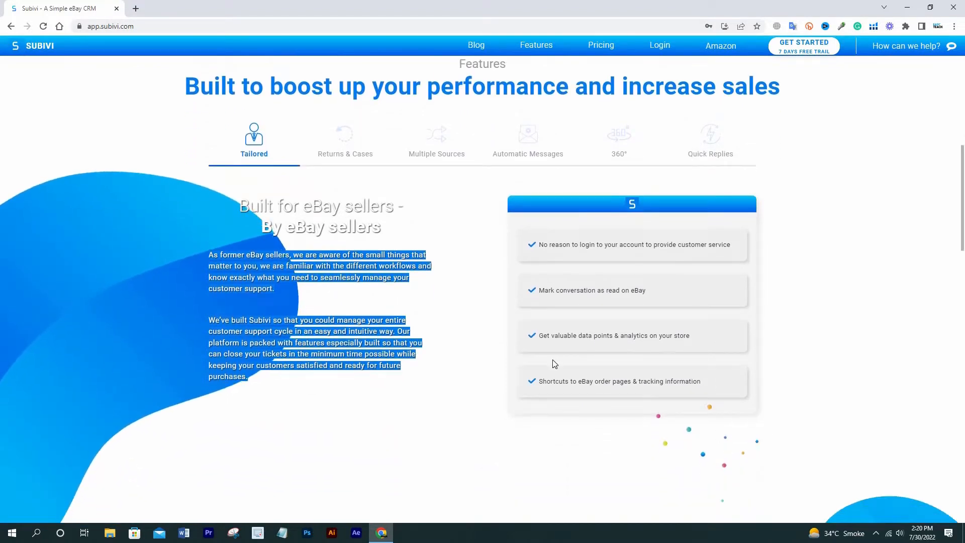
left_click(528, 142)
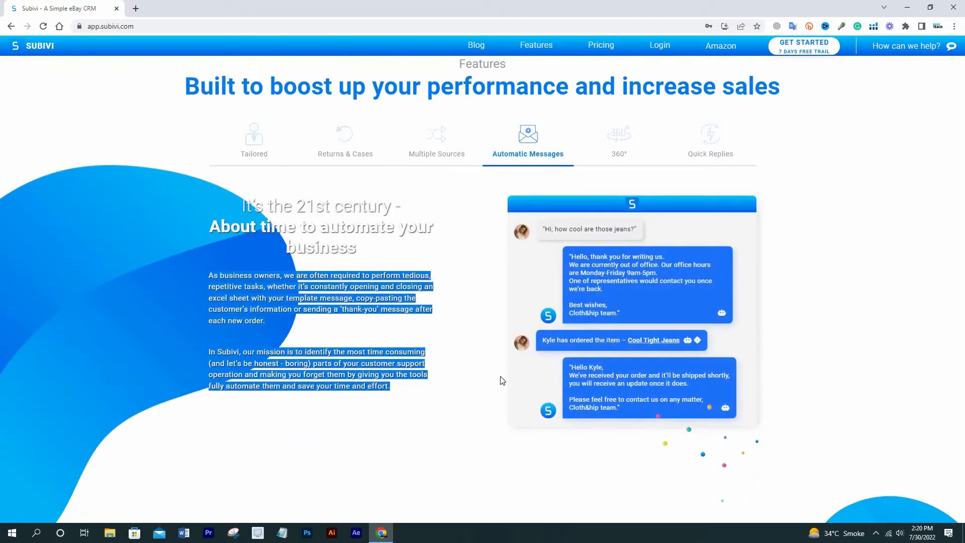
left_click(710, 141)
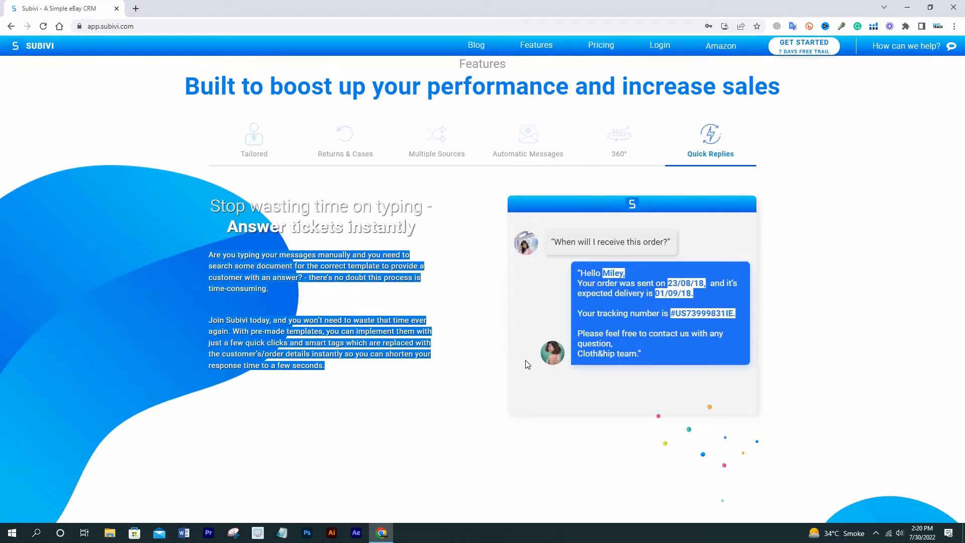
left_click(600, 45)
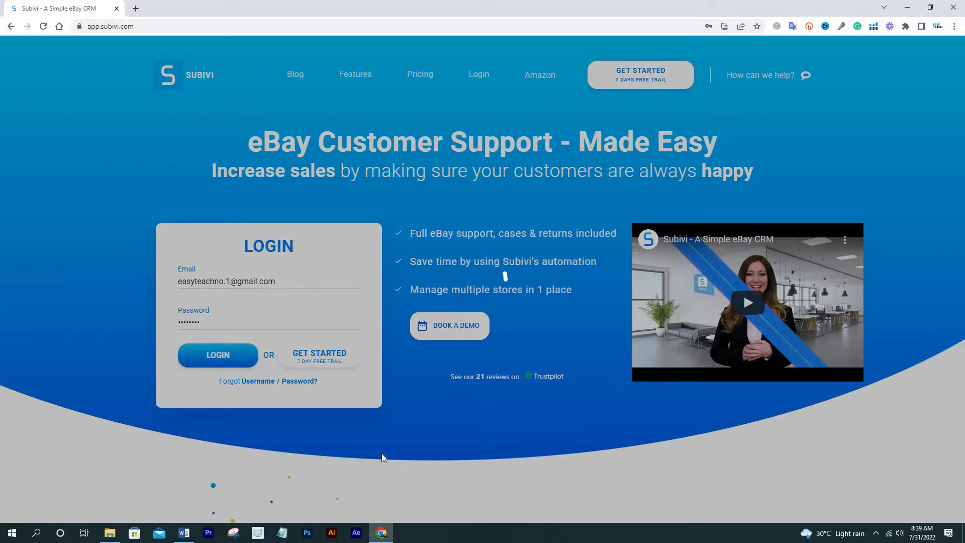
Log into the account and go to the connected sources page via the gear menu
left_click(217, 355)
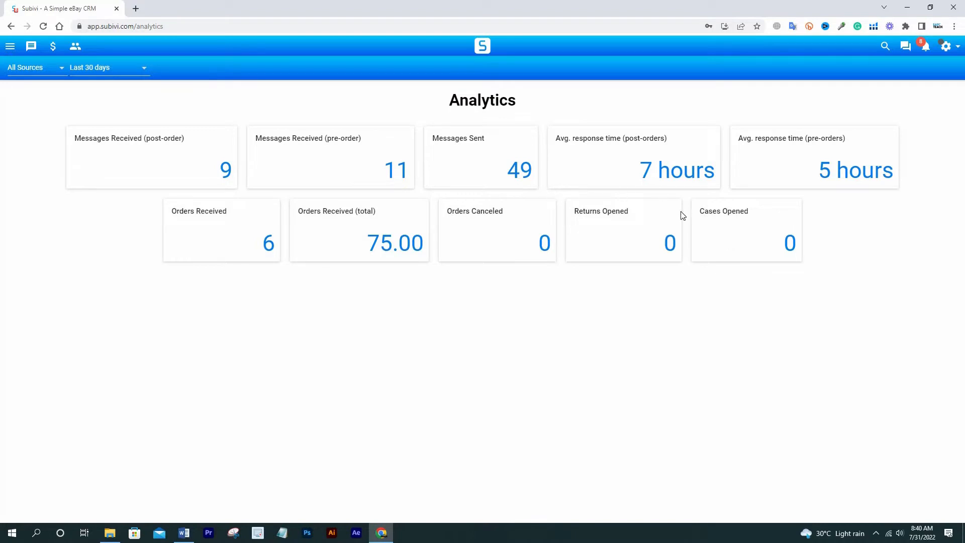
mouse_move(546, 414)
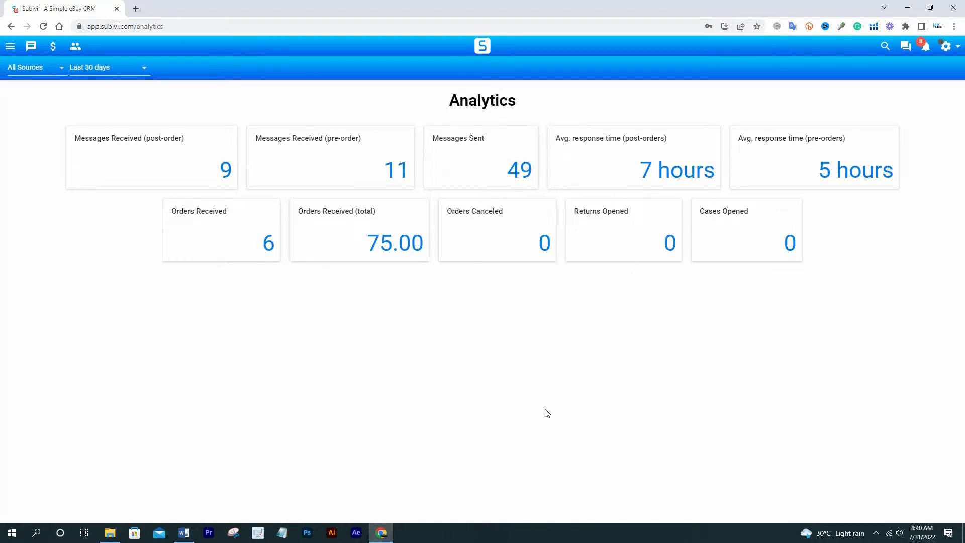
left_click(947, 46)
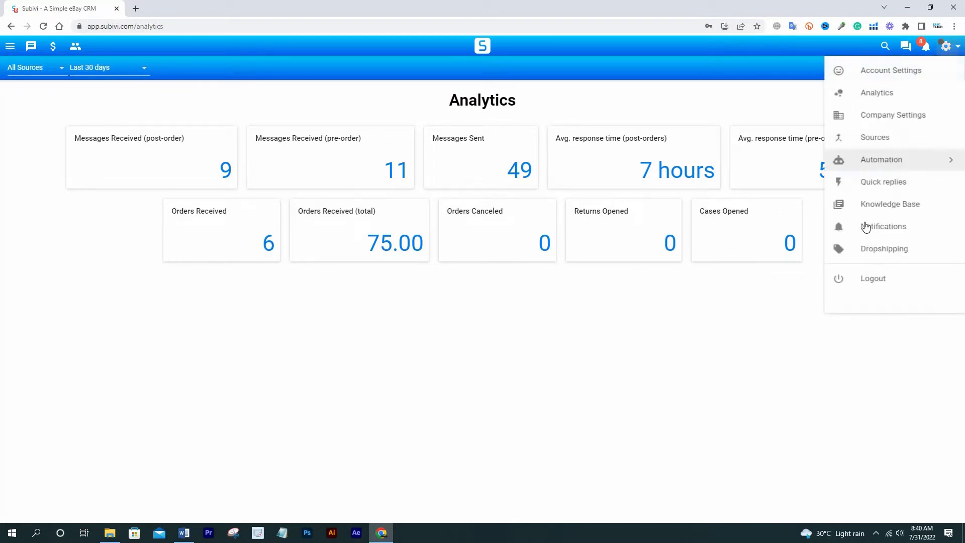
left_click(875, 137)
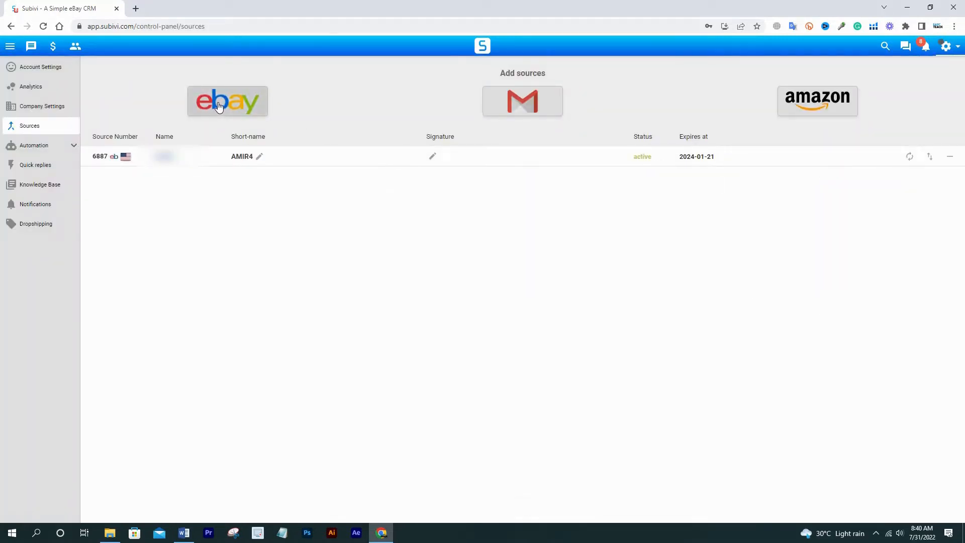
Expand Automation in the sidebar and show the Dropshipping settings with Amazon as drop-source
left_click(227, 100)
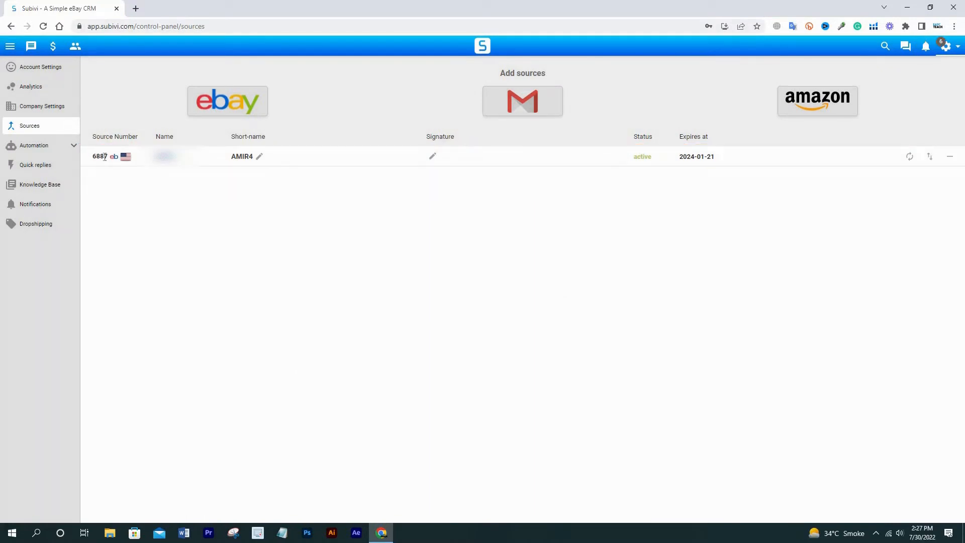
left_click(34, 145)
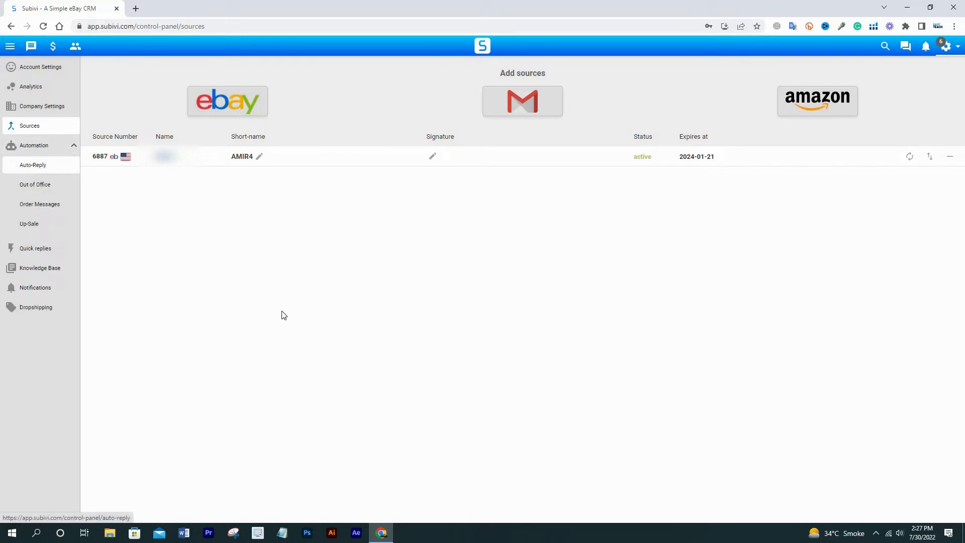
left_click(34, 184)
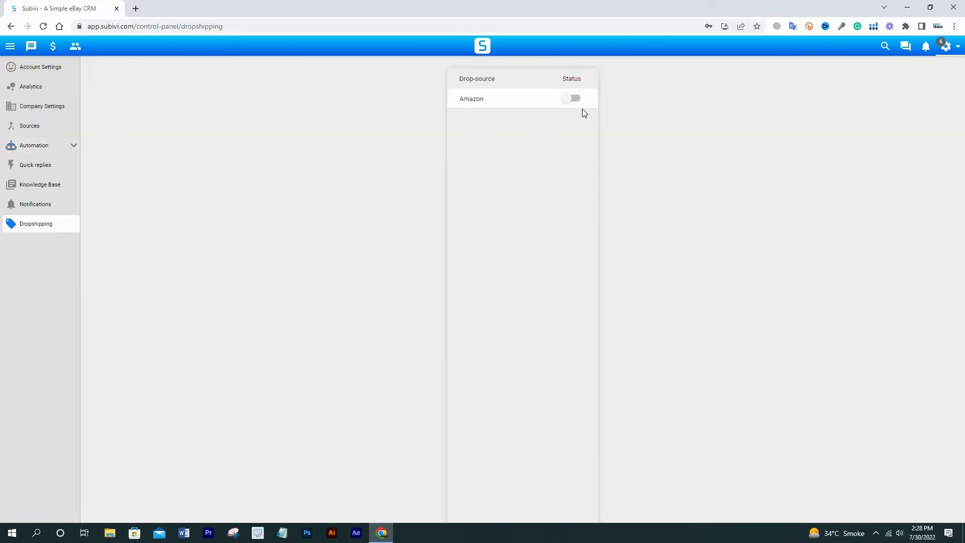
Toggle the Amazon drop-source on and back off, then view account and company settings
left_click(571, 98)
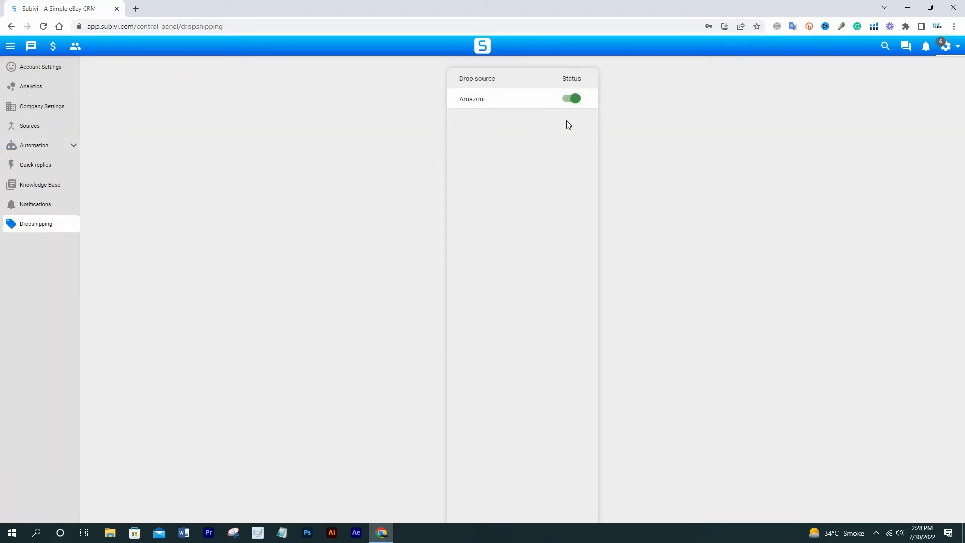
left_click(571, 98)
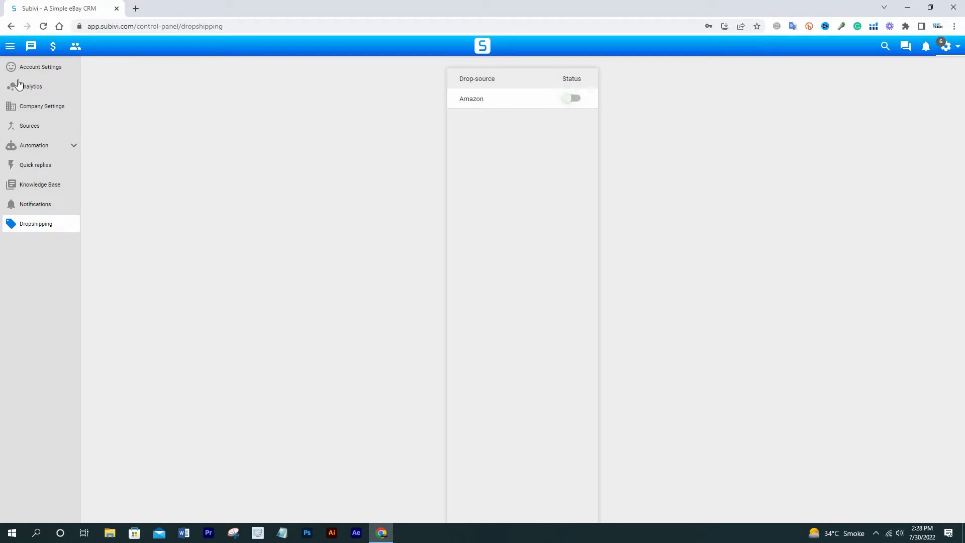
left_click(40, 67)
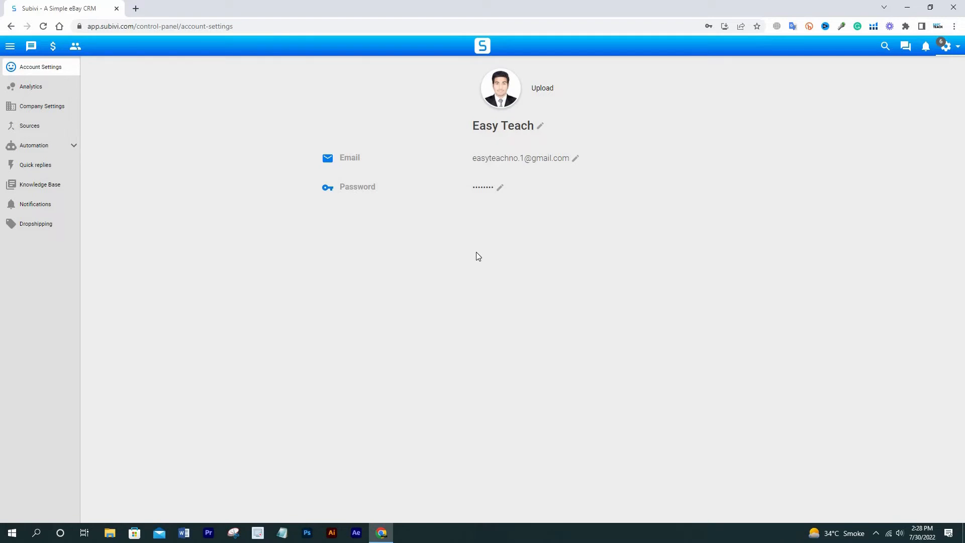
left_click(42, 106)
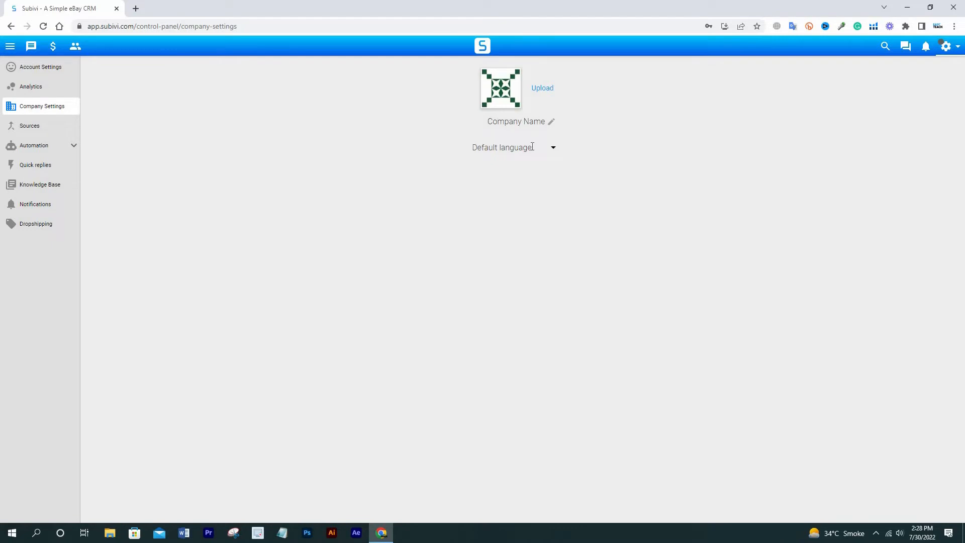
Go to the Quick replies settings from the gear menu
left_click(947, 46)
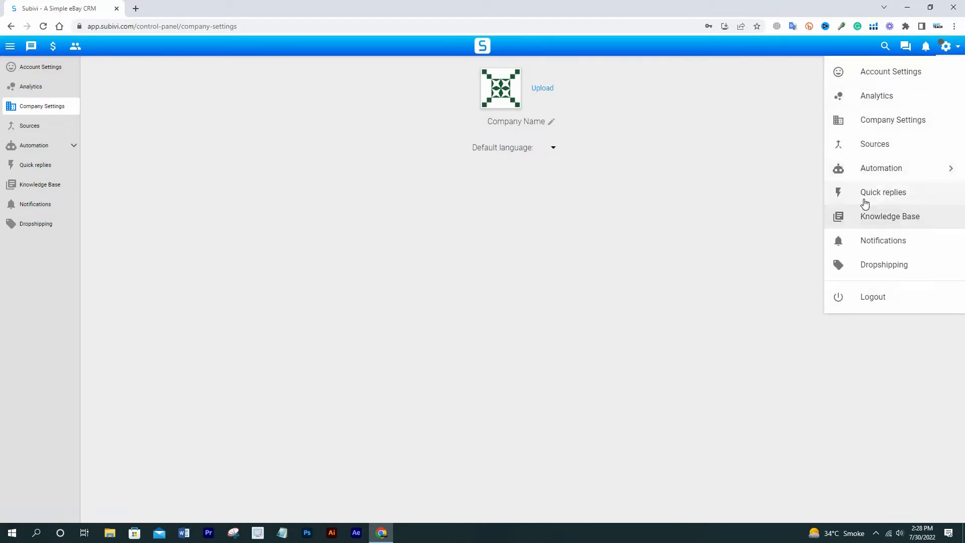
left_click(882, 192)
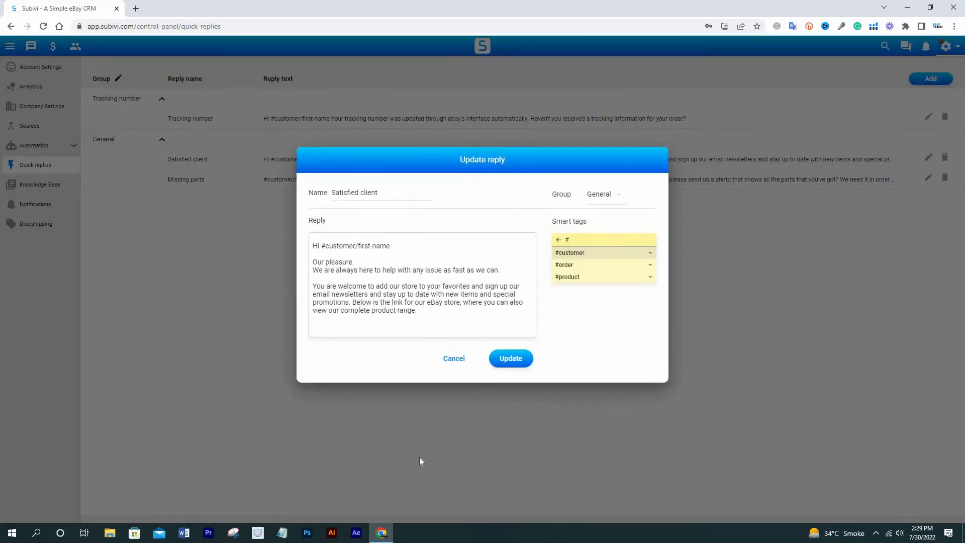
Cancel the Update reply dialog without saving
left_click(509, 358)
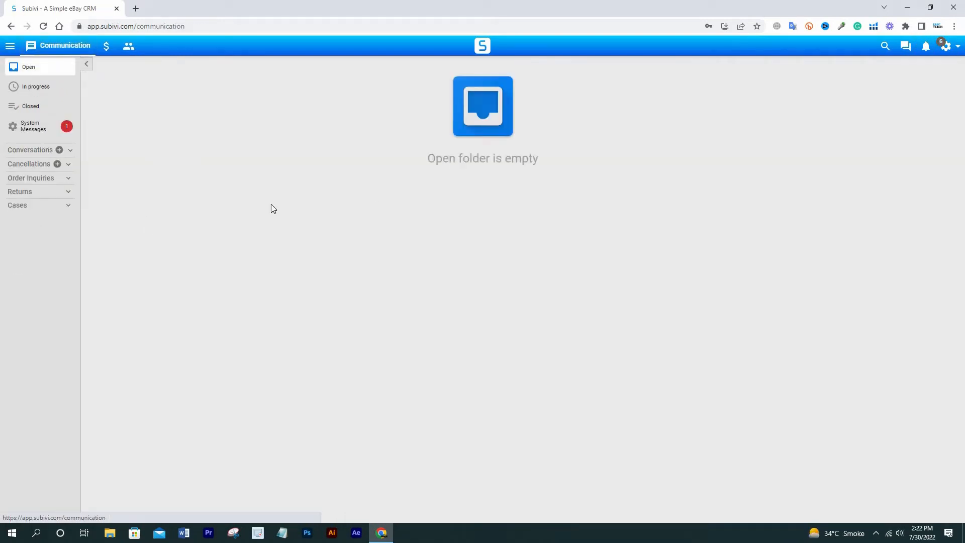
Read the payout and refund-received system messages, then show the in-progress tickets
left_click(33, 126)
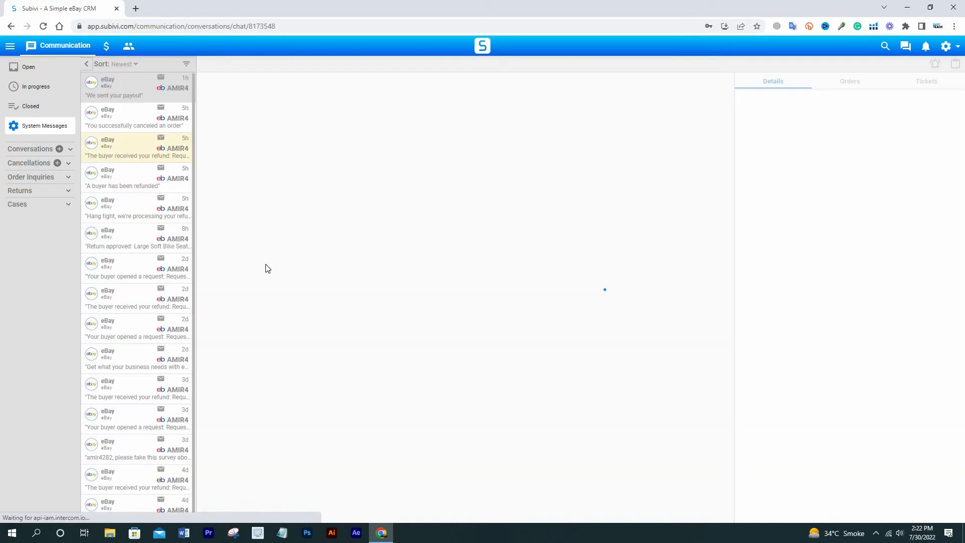
left_click(135, 86)
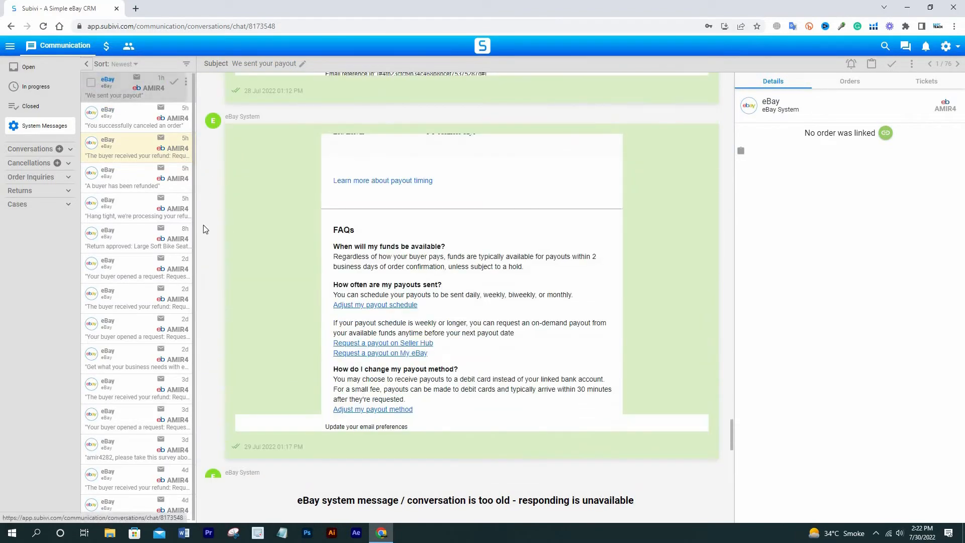
left_click(135, 148)
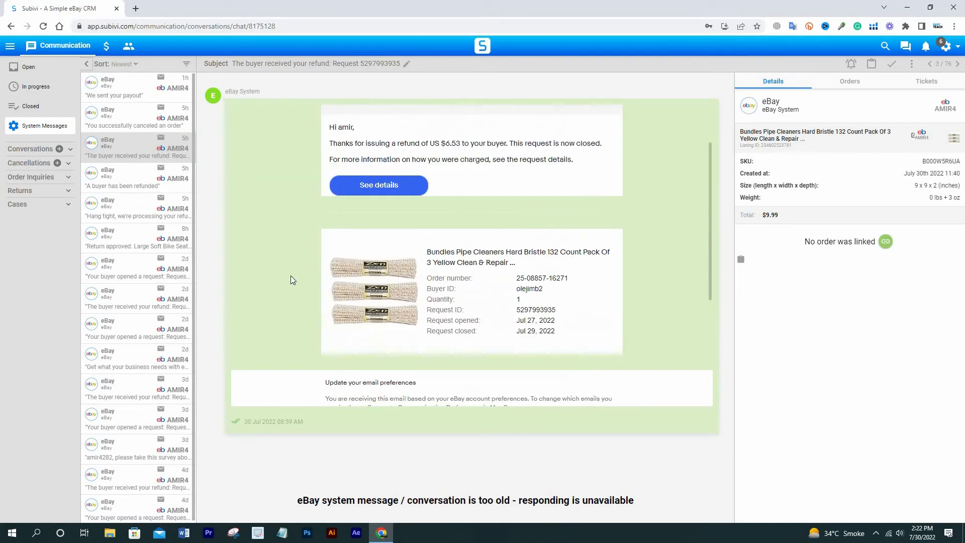
left_click(35, 86)
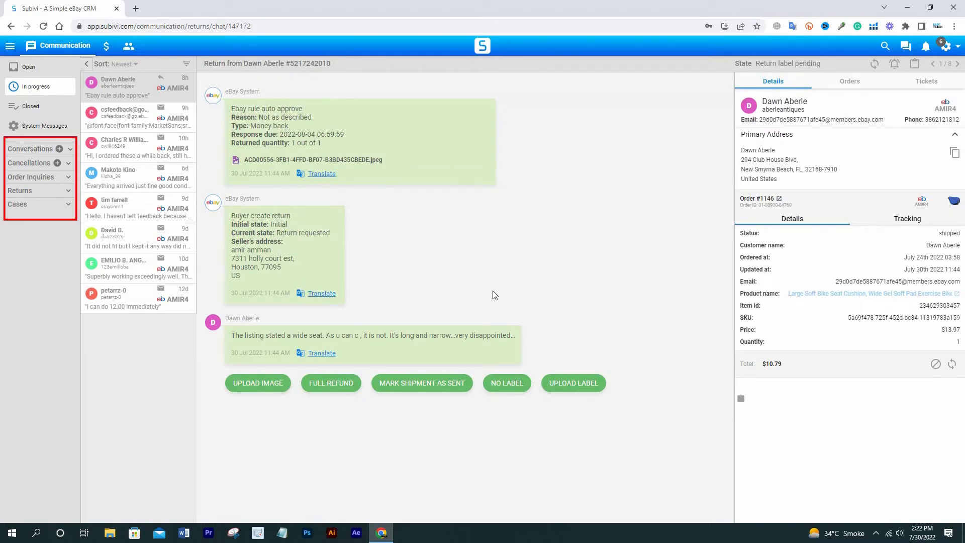
mouse_move(364, 293)
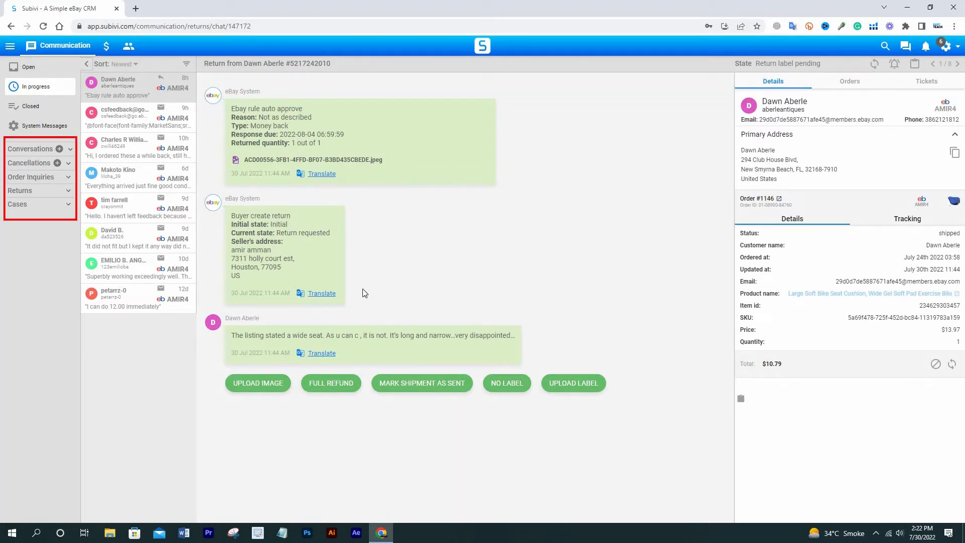
mouse_move(429, 301)
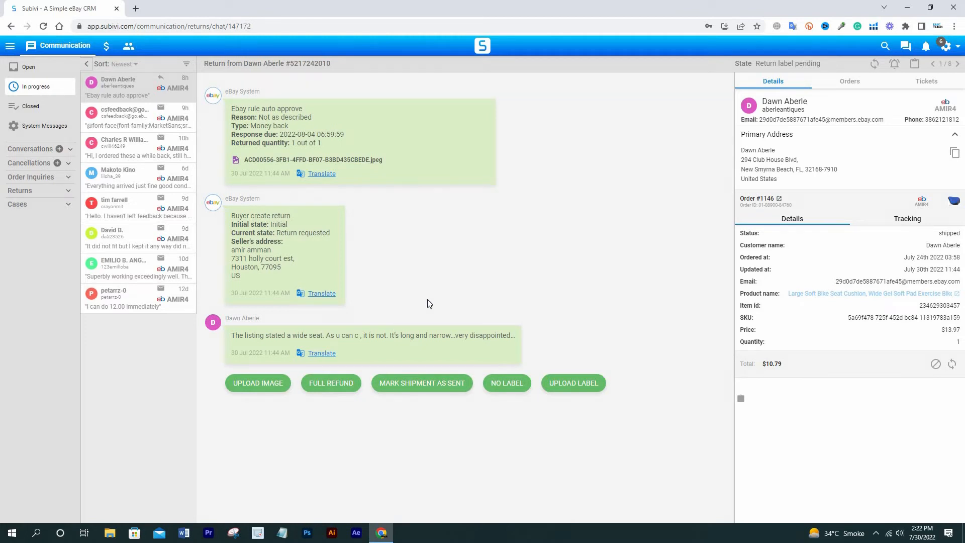
Show the Closed folder with the fully refunded cancellation request
left_click(122, 117)
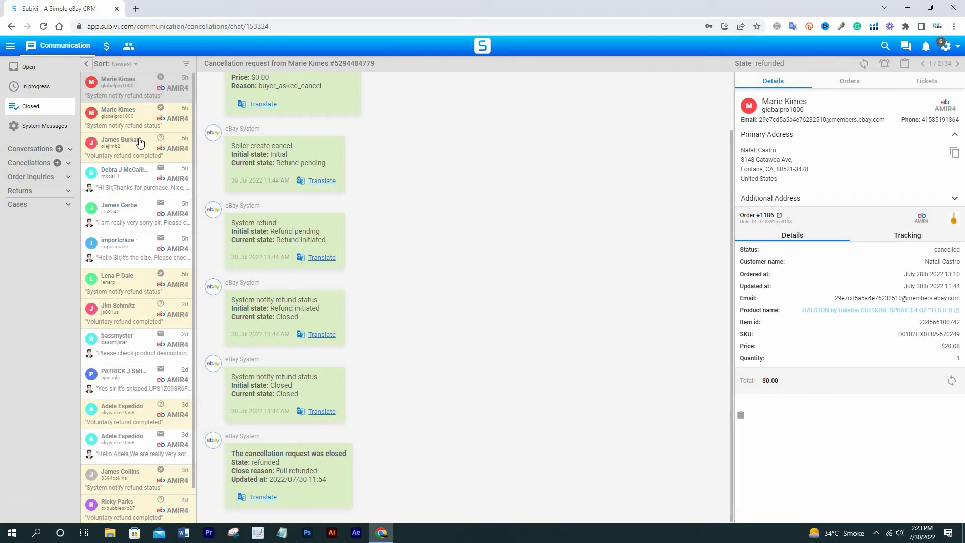
Go to the orders list from the top bar
left_click(123, 145)
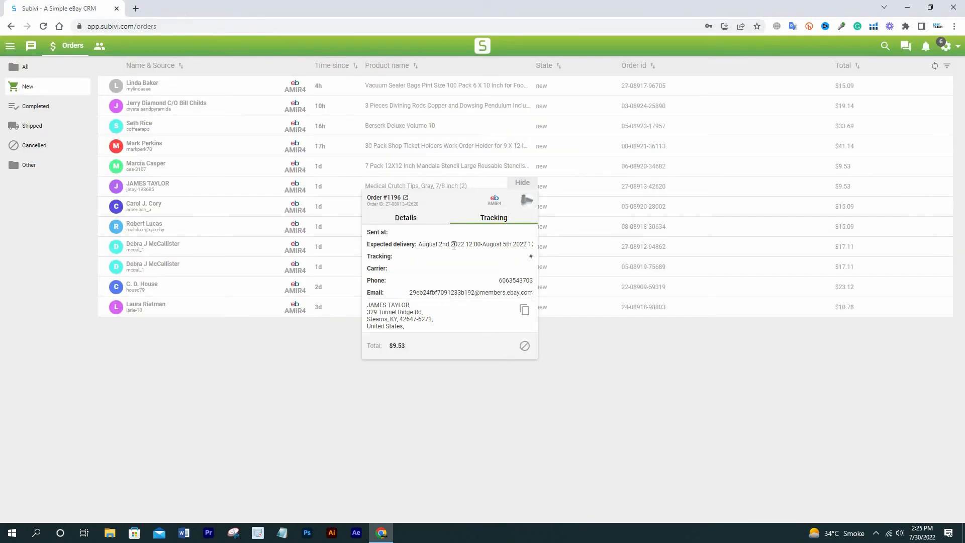
View shipped then new orders, then the People leads directory and its Customers list
left_click(31, 126)
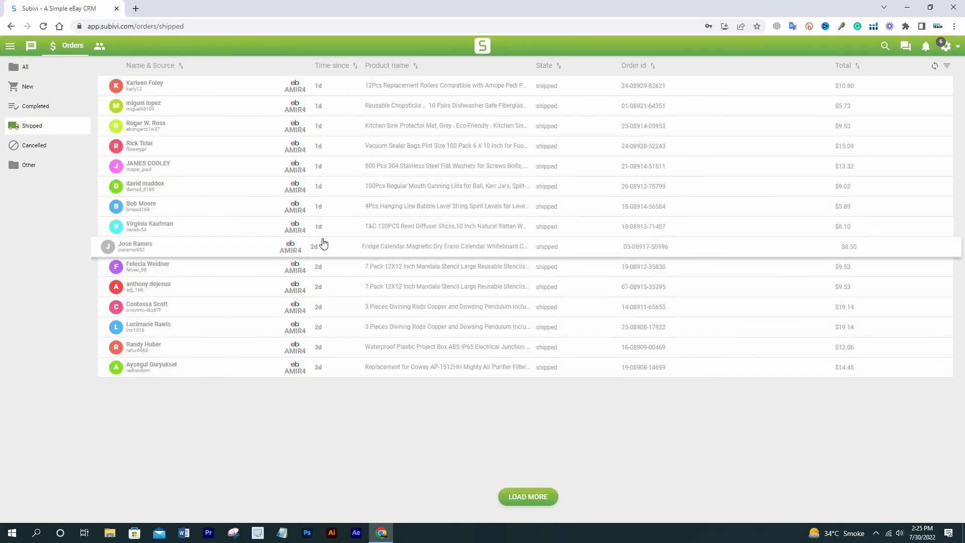
left_click(28, 164)
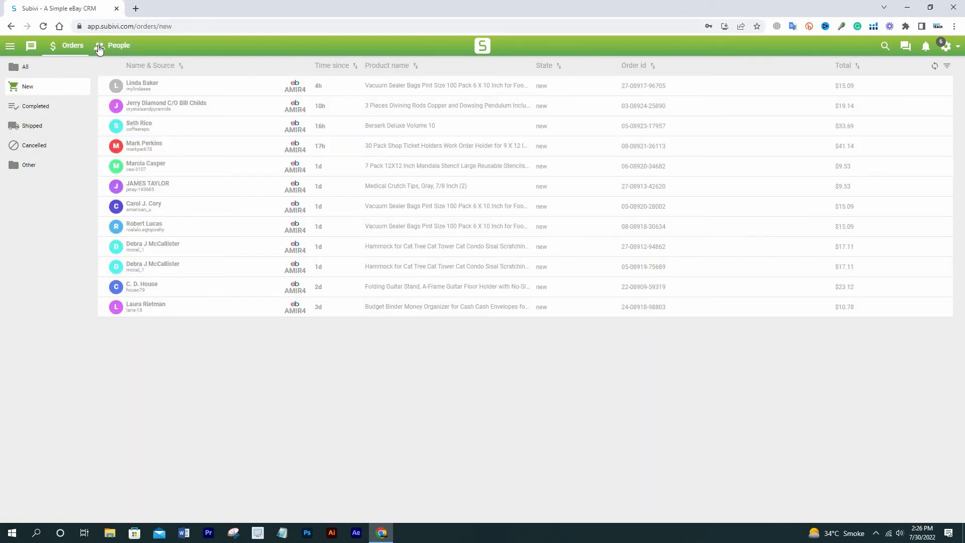
left_click(118, 45)
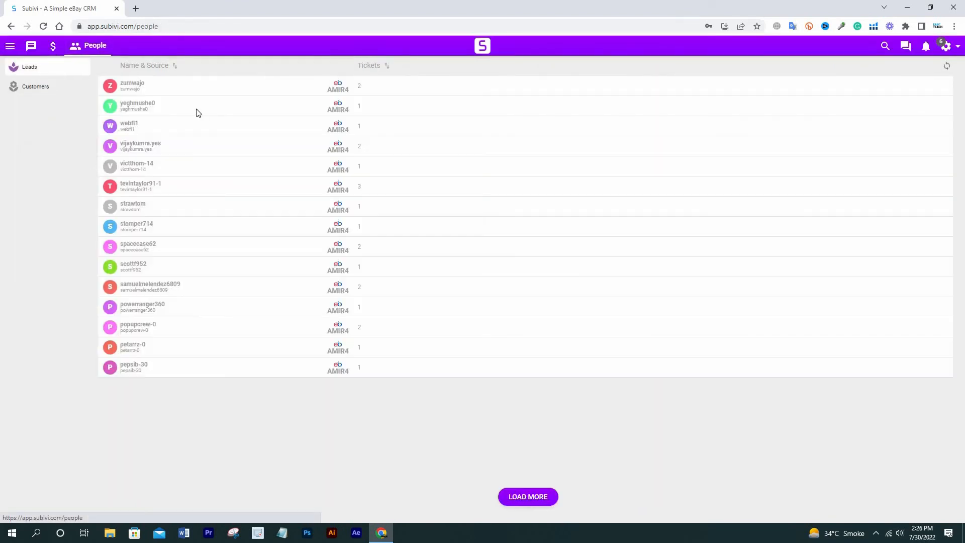
left_click(35, 86)
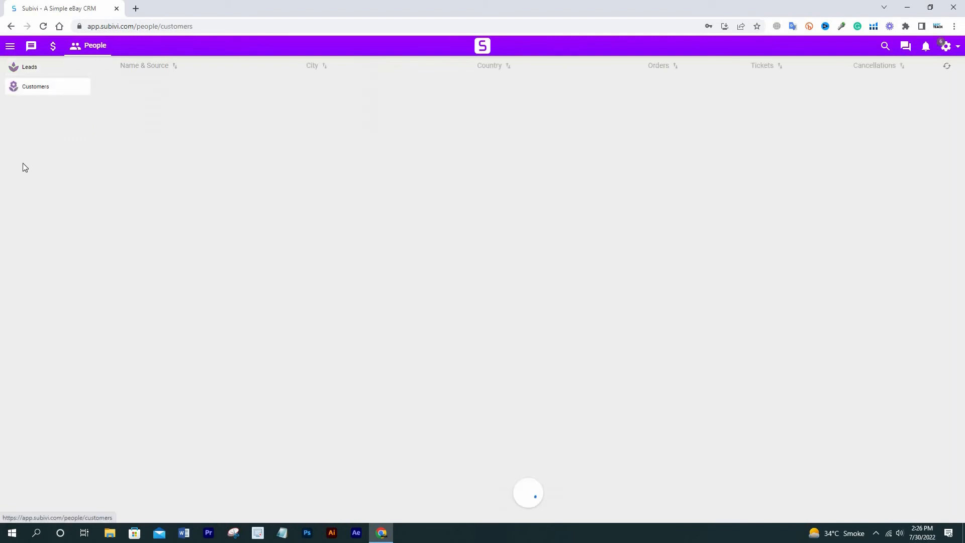